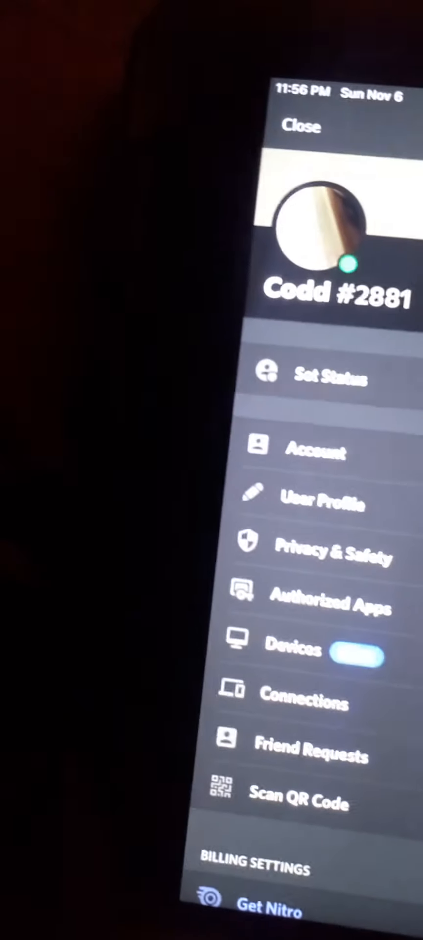
Close user settings, view the friends list in Direct Messages, then return to the Mario Kart Gamers server.
click(302, 126)
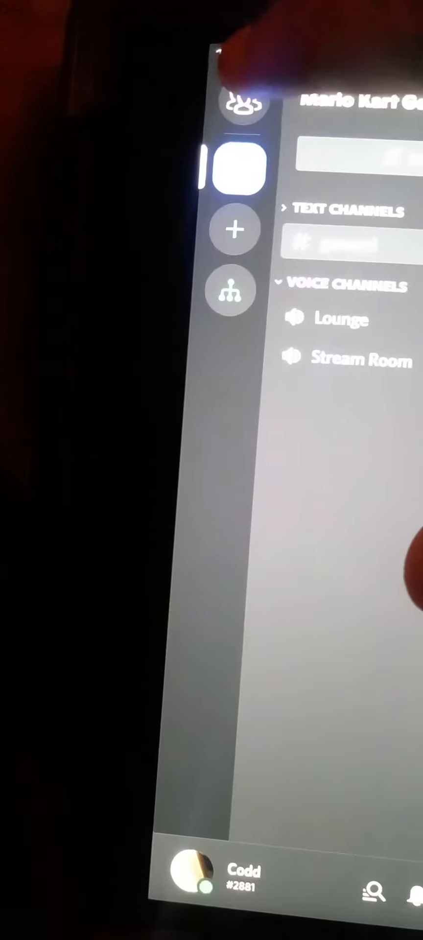
click(233, 165)
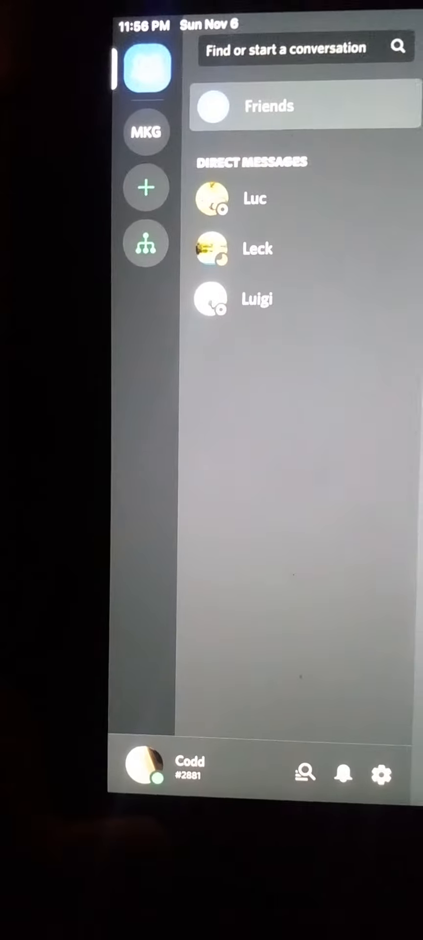
click(145, 131)
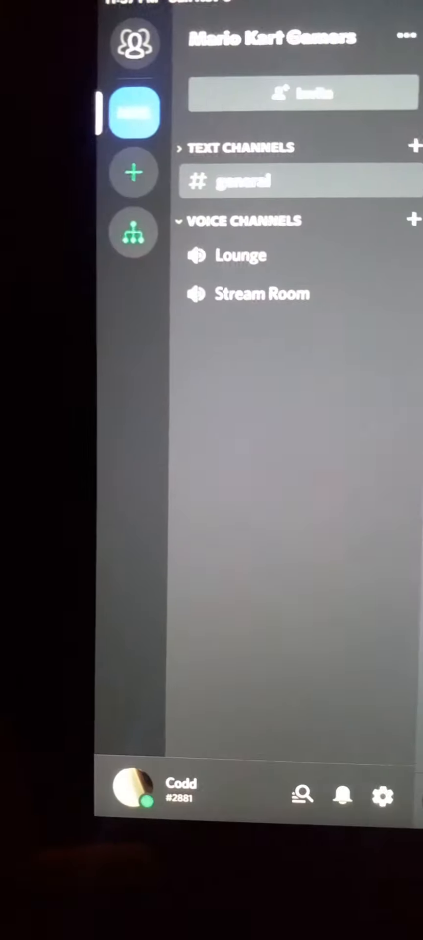